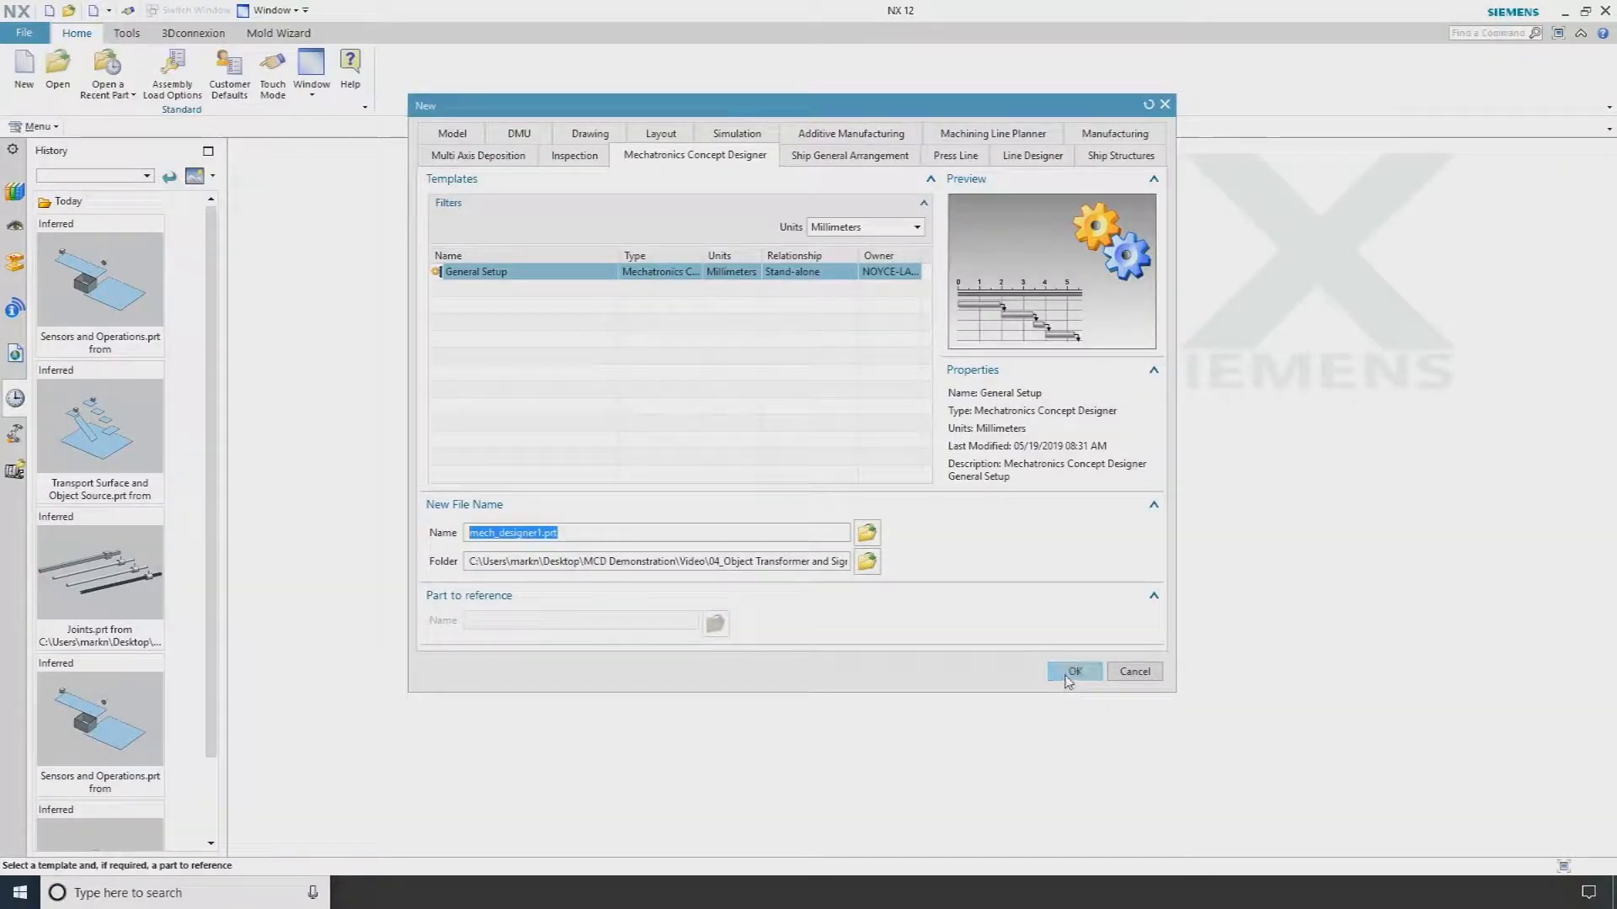
Step: Confirm the General Setup template to create mech_designer1.prt in millimetres
left_click(1074, 671)
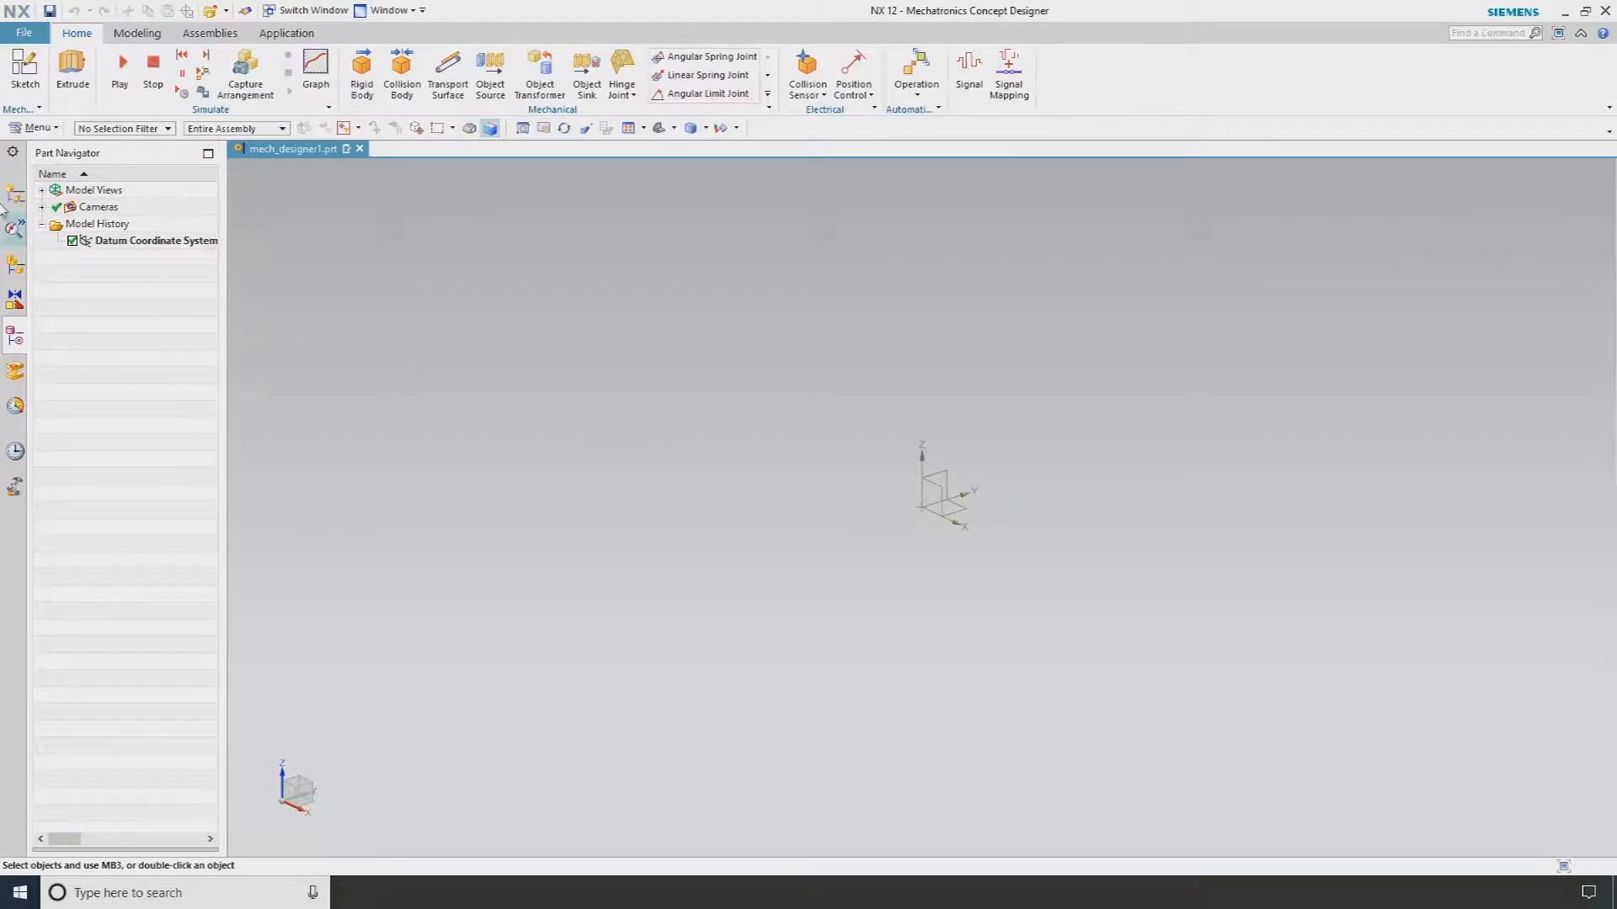
Step: Create SKETCH_000 on the datum XY plane, accepting the inferred placement
left_click(28, 72)
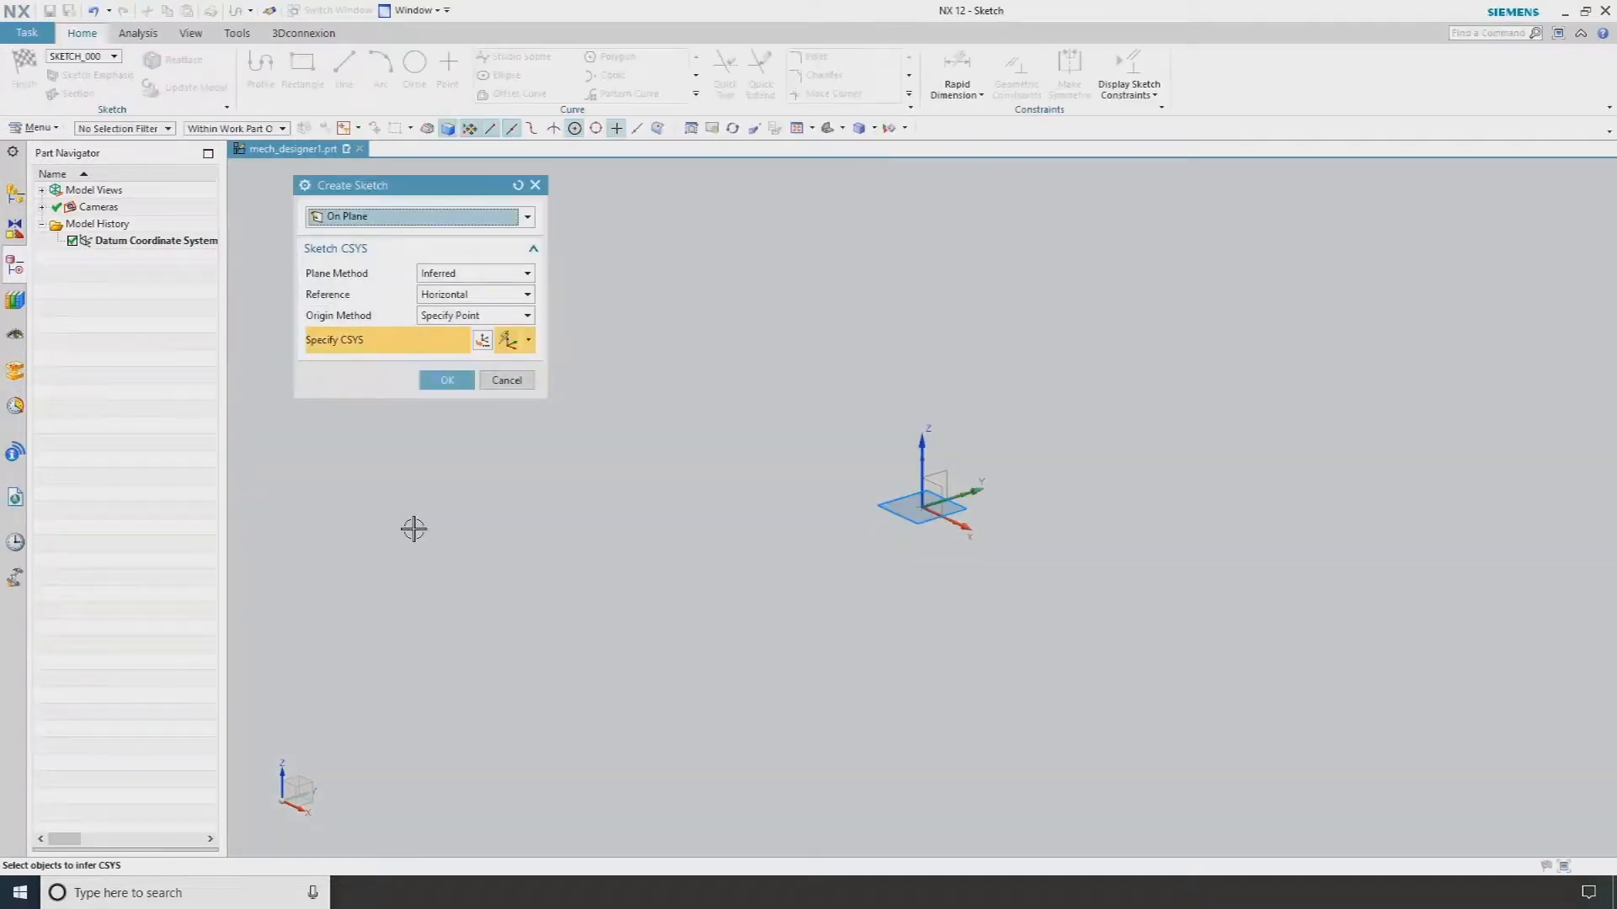
left_click(446, 379)
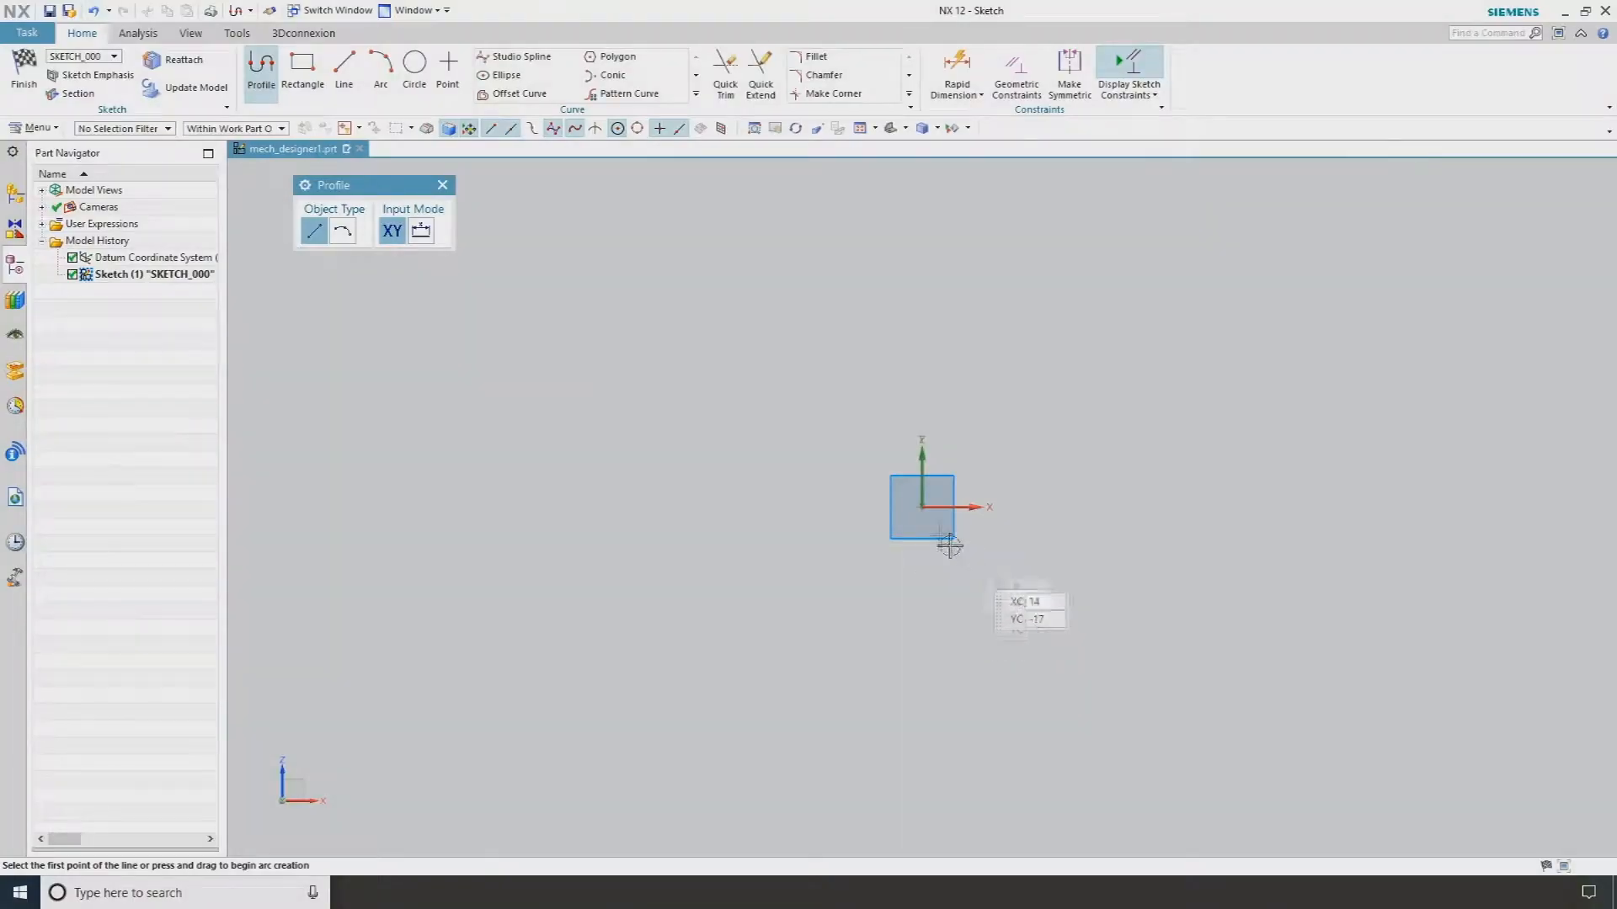